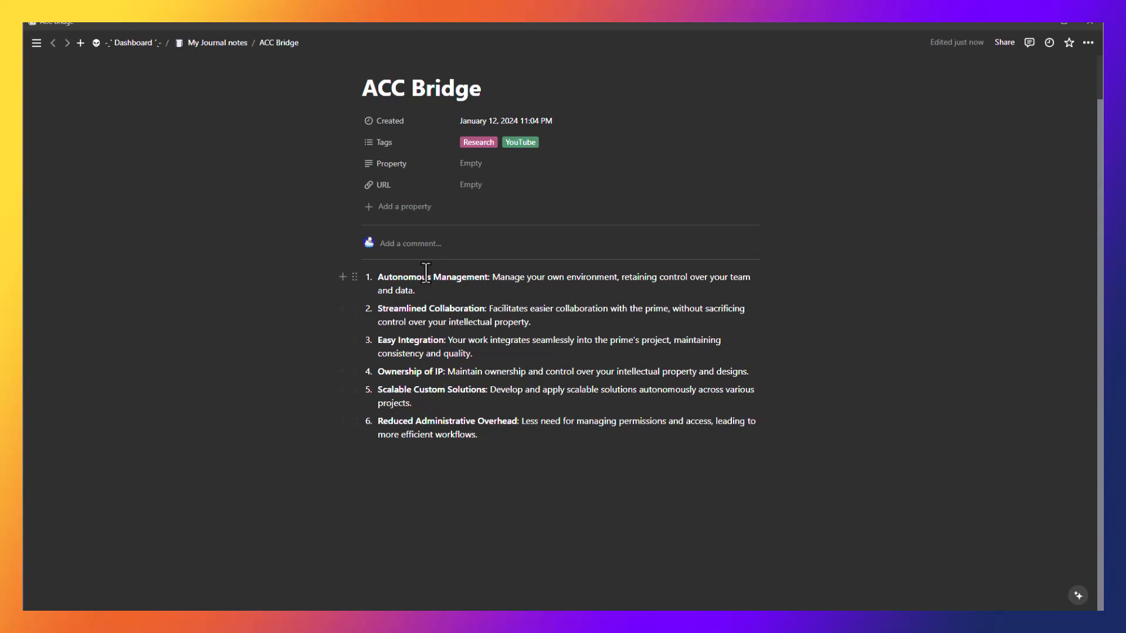
{"action": "mouse_move", "coordinate": [390, 371]}
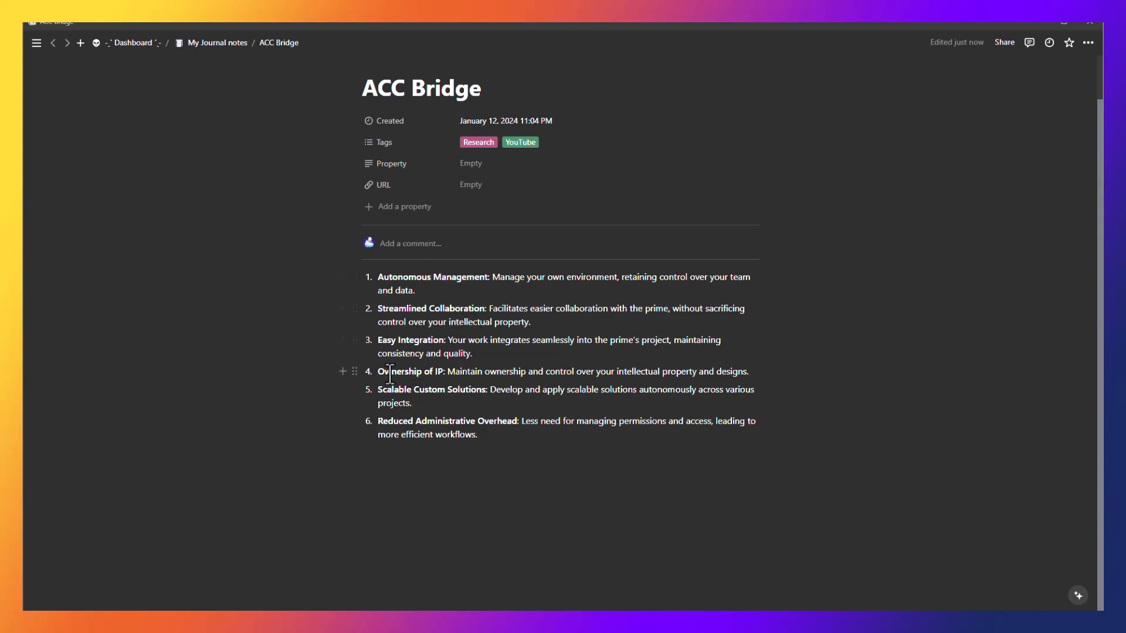
{"action": "mouse_move", "coordinate": [582, 371]}
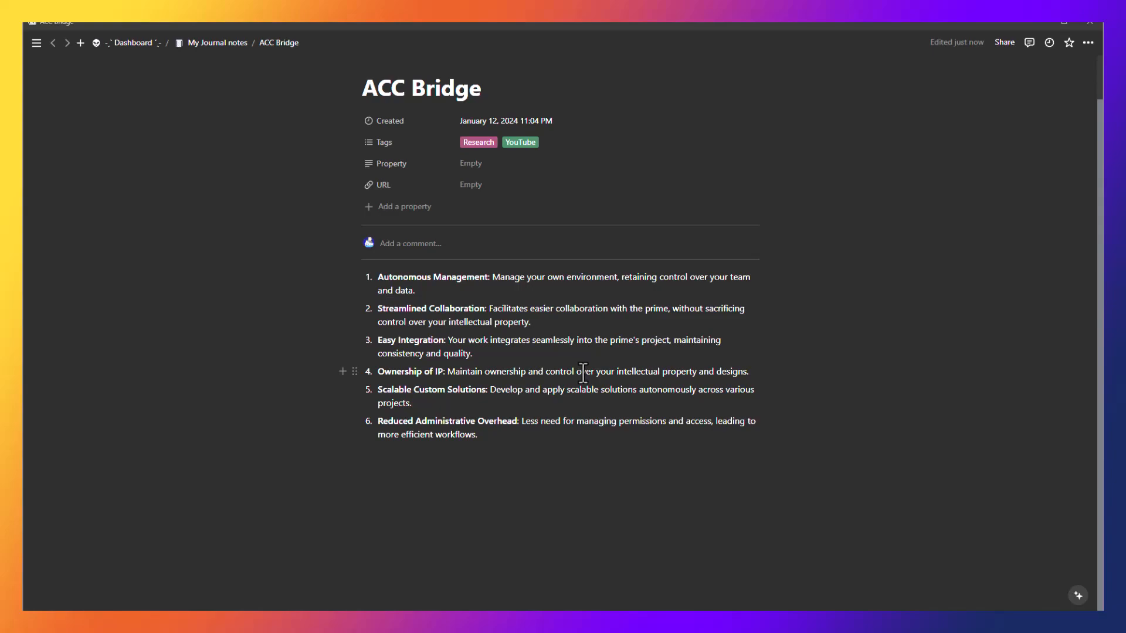
{"action": "mouse_move", "coordinate": [609, 489]}
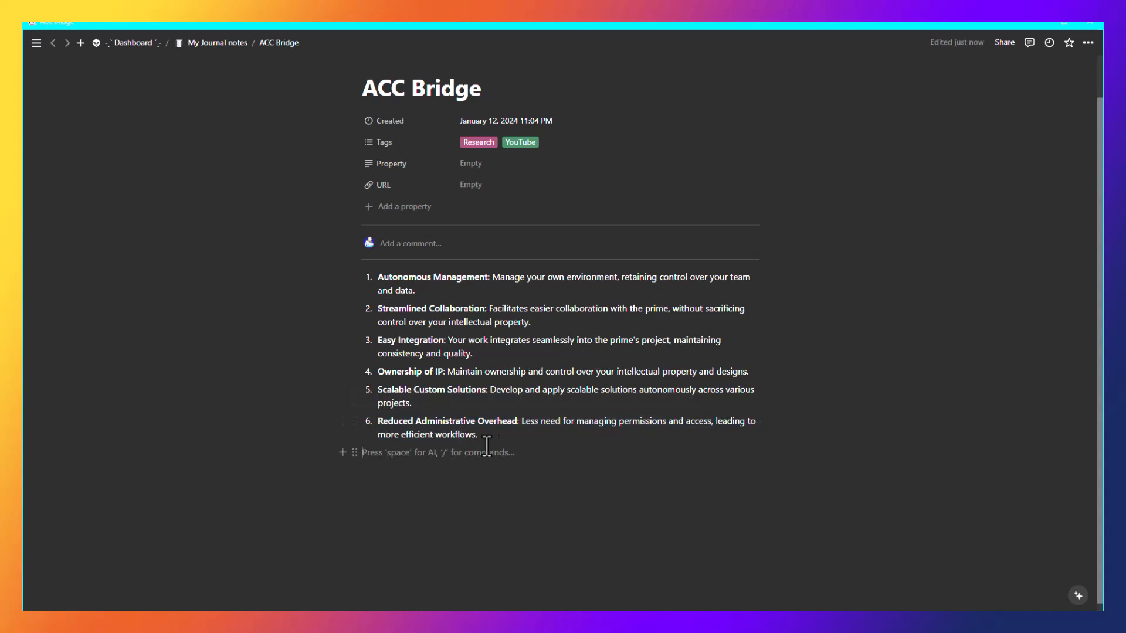
{"action": "mouse_move", "coordinate": [538, 449]}
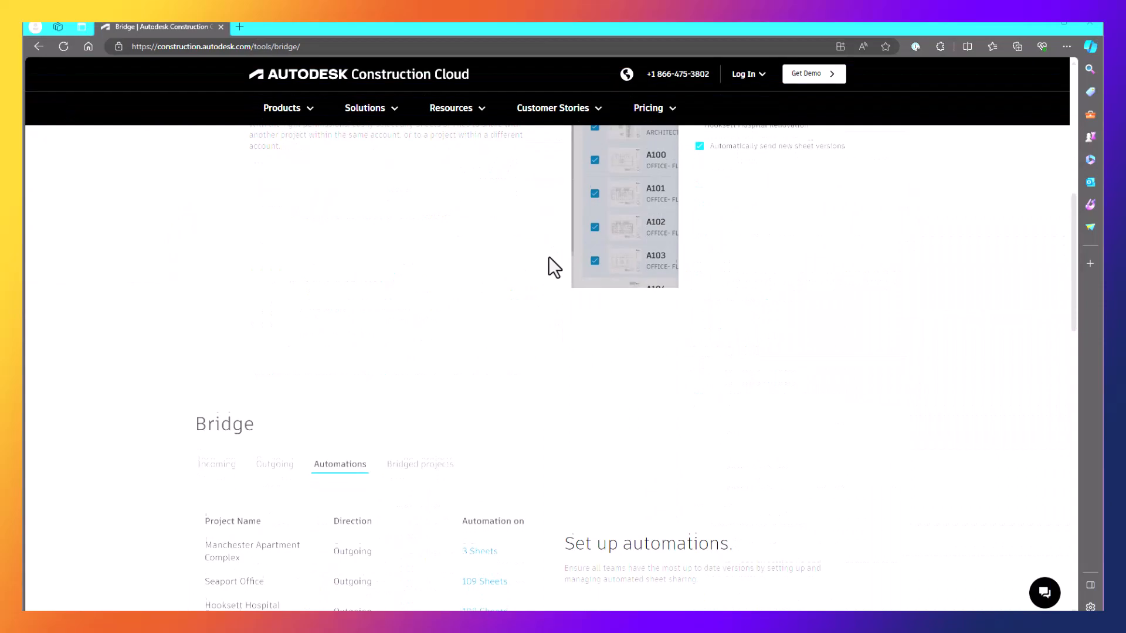
{"action": "scroll", "scroll_direction": "down", "scroll_amount": 3}
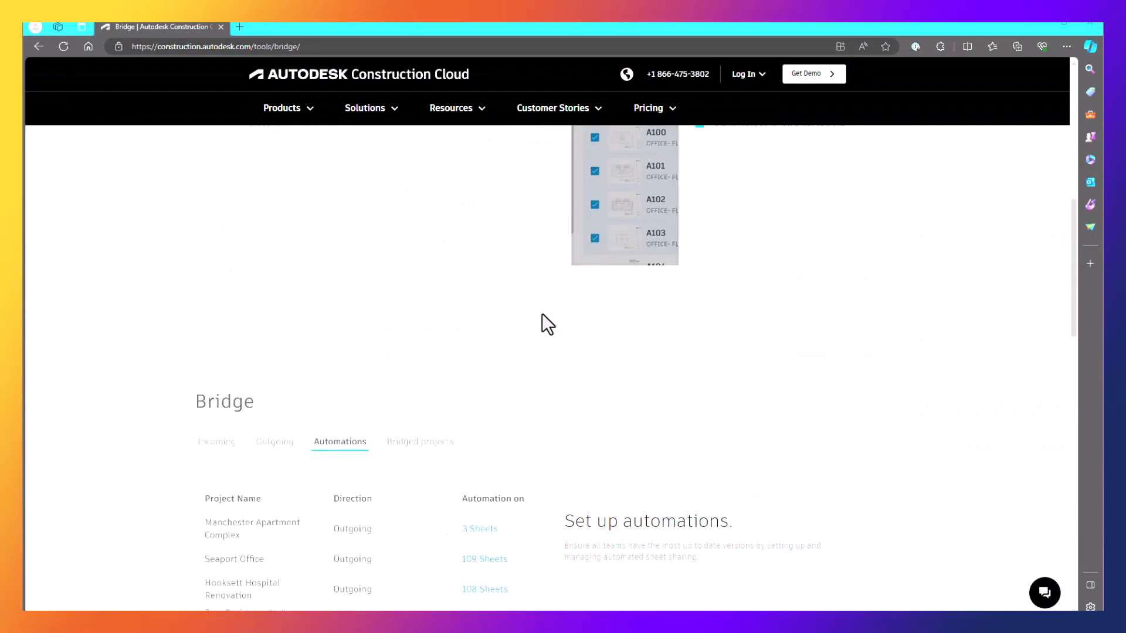
{"action": "scroll", "scroll_direction": "up", "scroll_amount": 3}
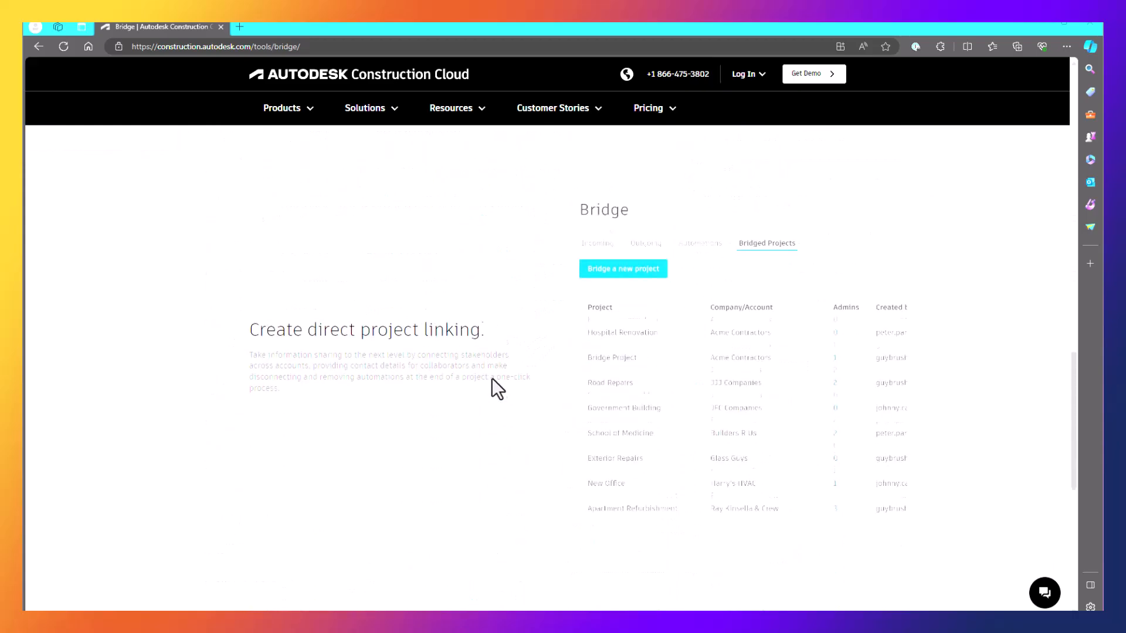
{"action": "scroll", "scroll_direction": "down", "scroll_amount": 3}
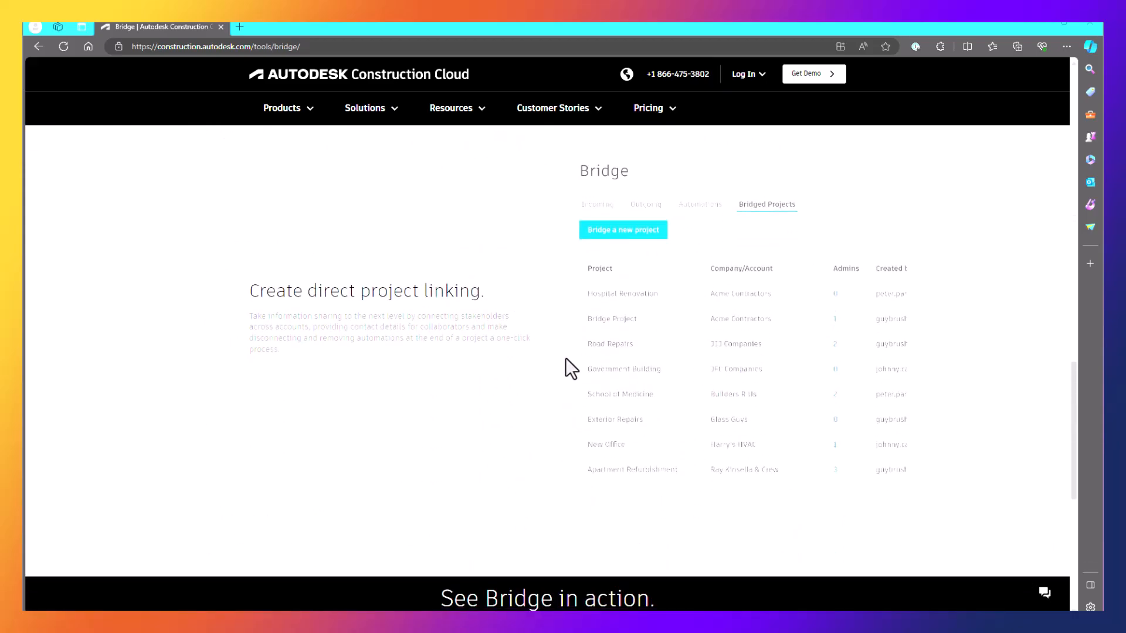